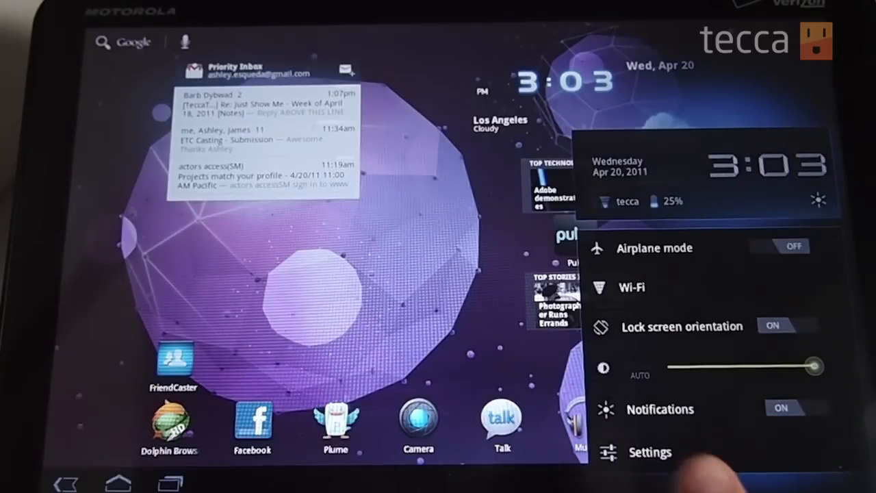
# Close the quick settings panel and swipe left to the home screen with YouTube and book widgets.
pyautogui.click(650, 453)
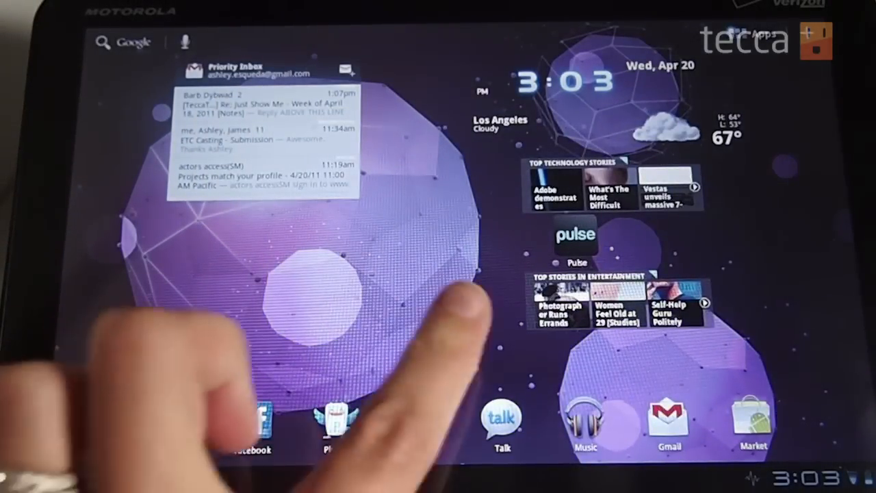
pyautogui.hscroll(-3)
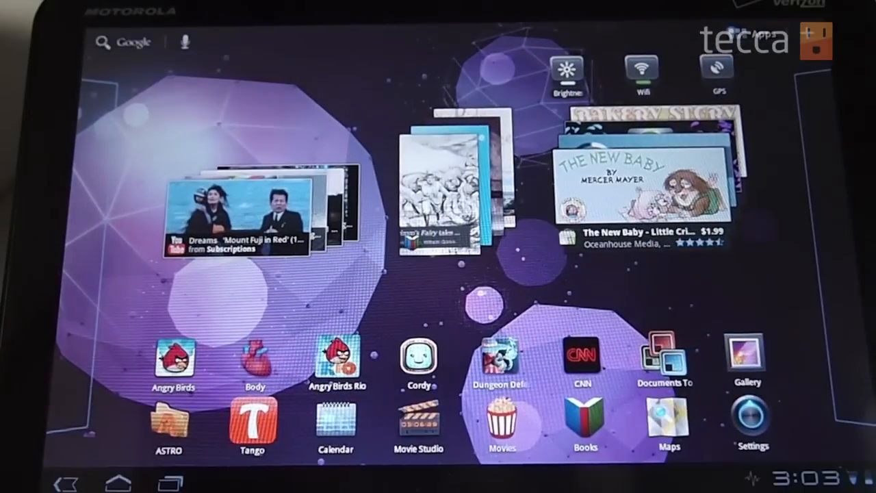